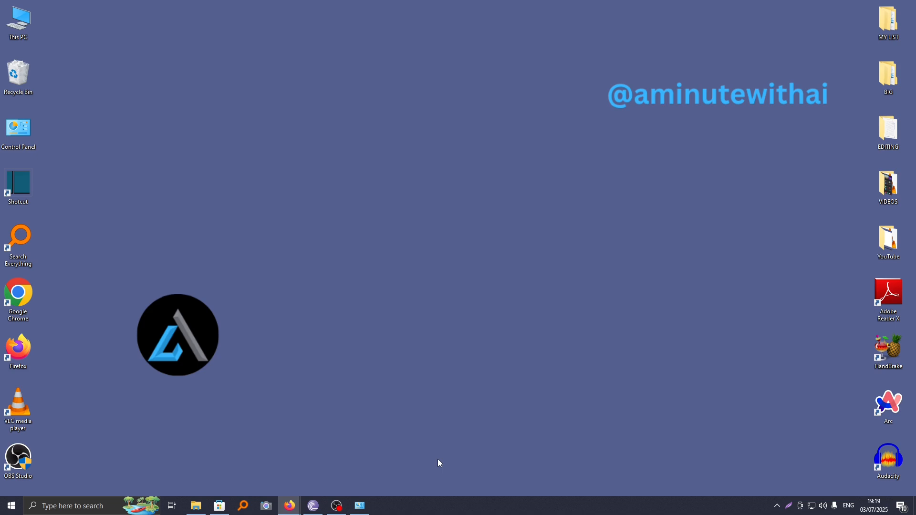
mouse_move(407, 359)
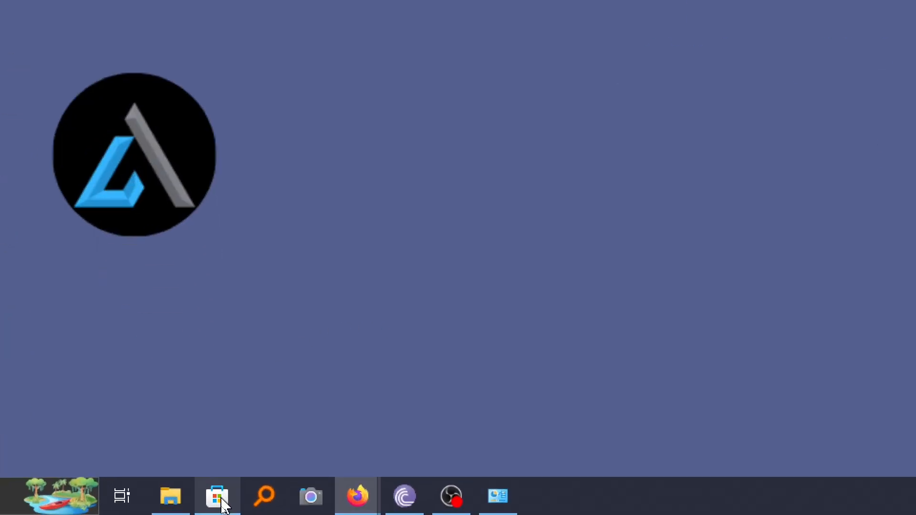
Step: Launch Microsoft Store from the taskbar and activate its search box
click(218, 496)
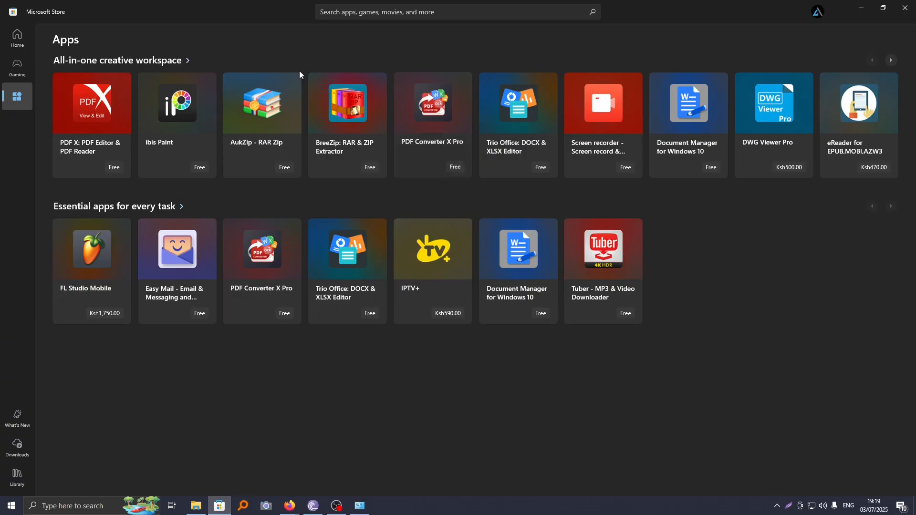
mouse_move(841, 115)
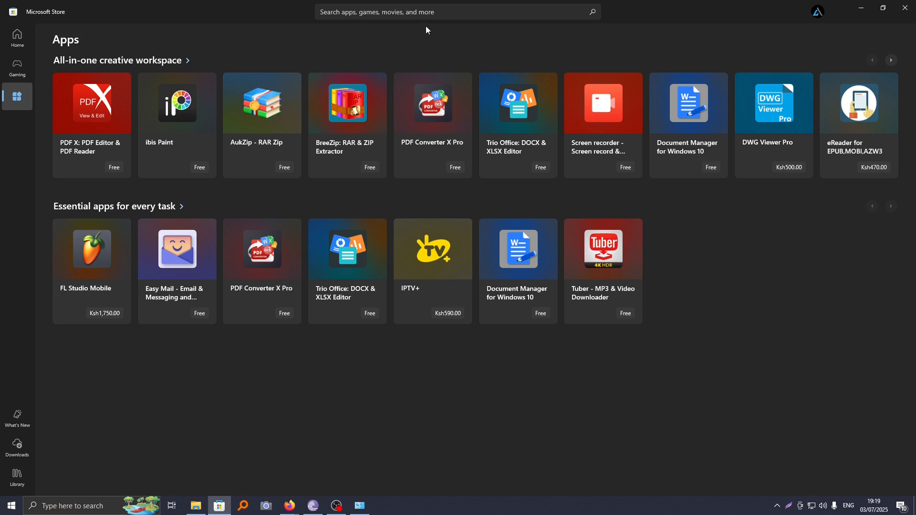
click(455, 12)
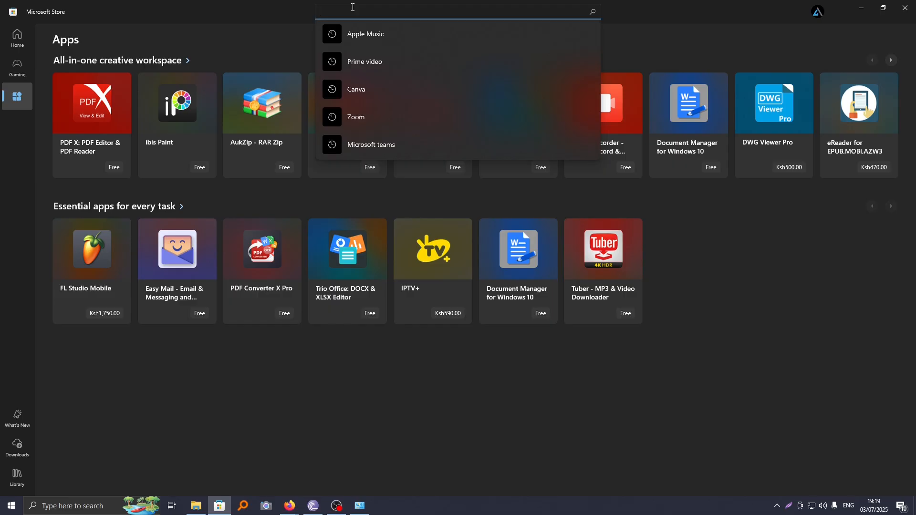
Step: Search the Store for 'Apple TV' and open the Apple TV product page
text(Apple TV)
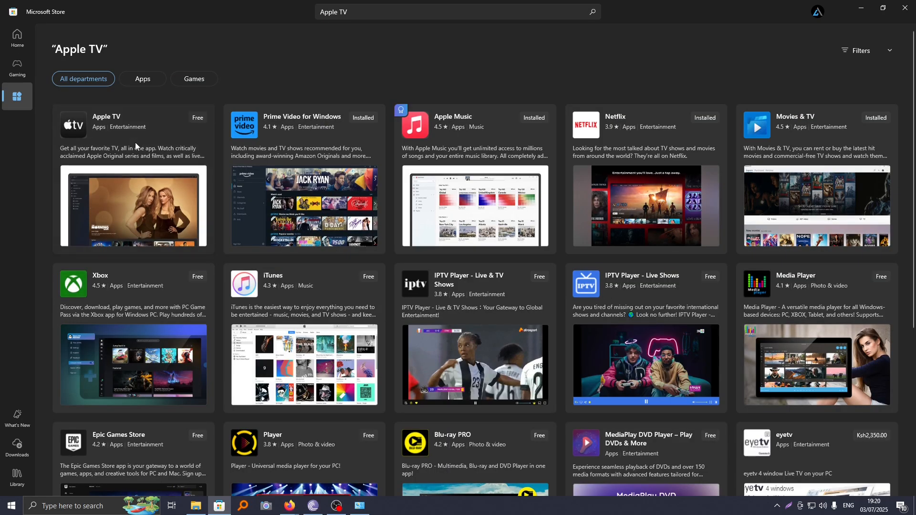
click(106, 117)
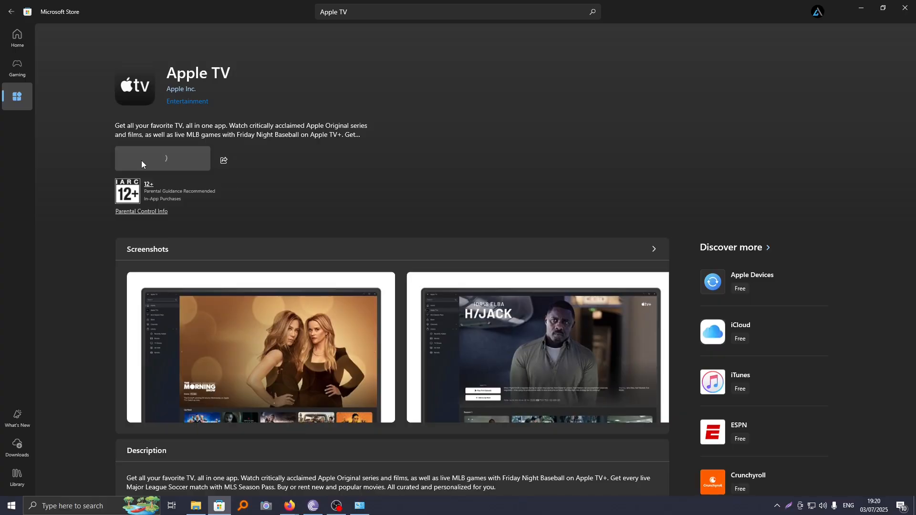
Step: Install the Apple TV app from its product page
click(162, 158)
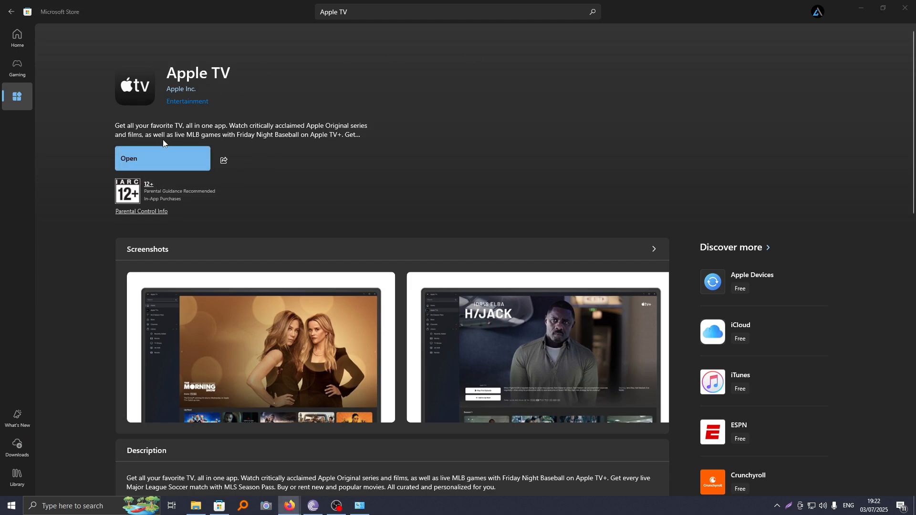
mouse_move(147, 161)
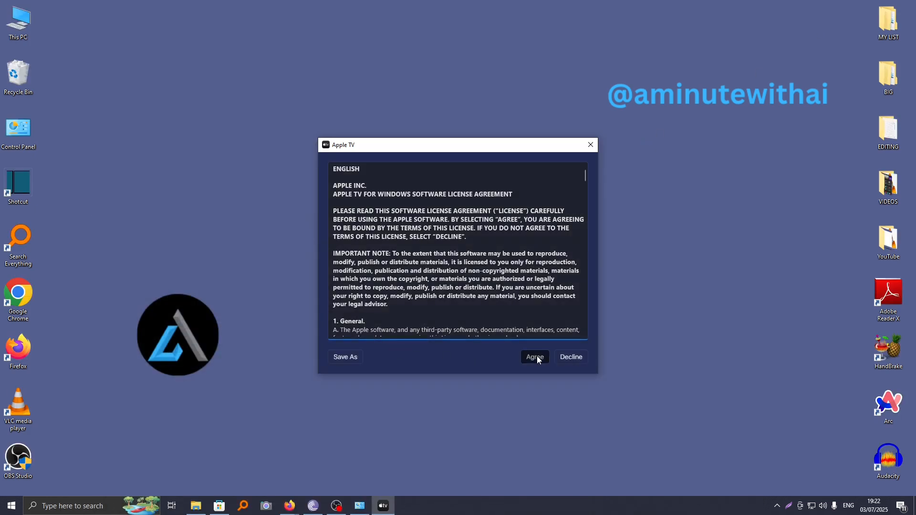
Step: Agree to the Apple TV software license agreement
click(534, 358)
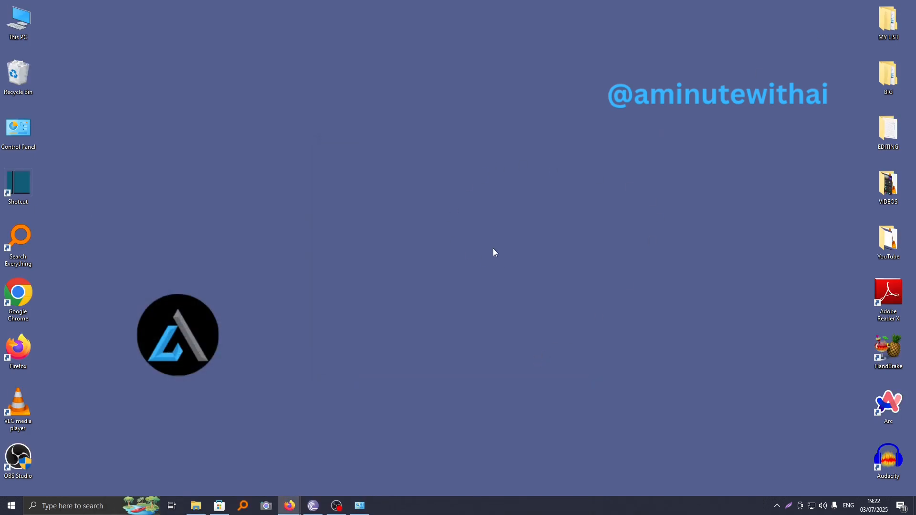
mouse_move(463, 246)
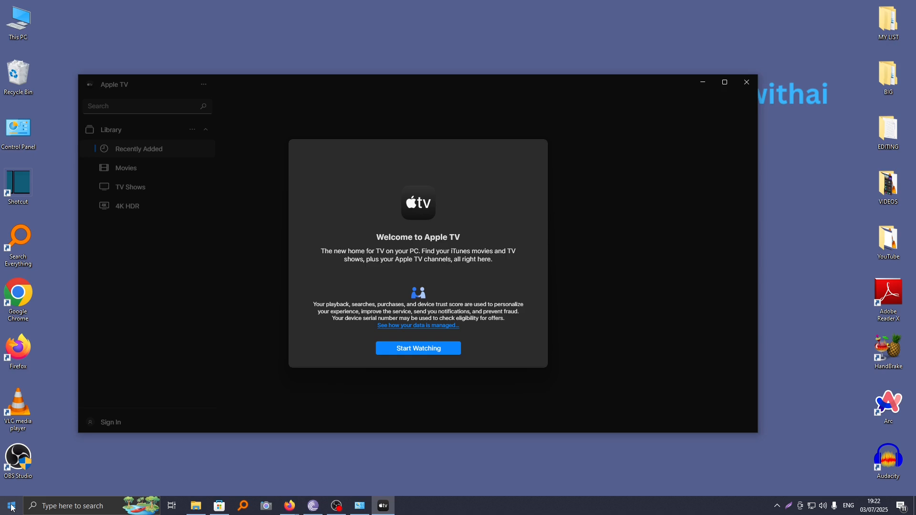
Step: Pin Apple TV to the Start menu and scroll to view its tile
click(10, 506)
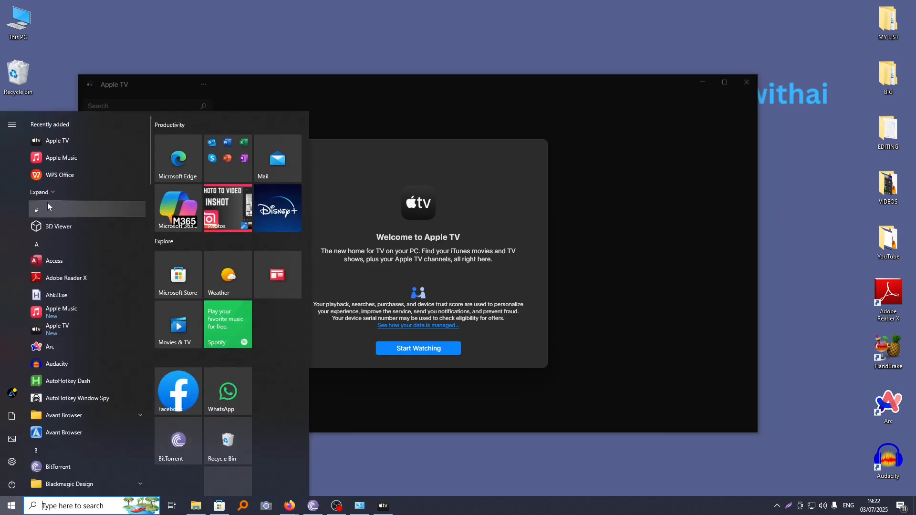
mouse_move(57, 141)
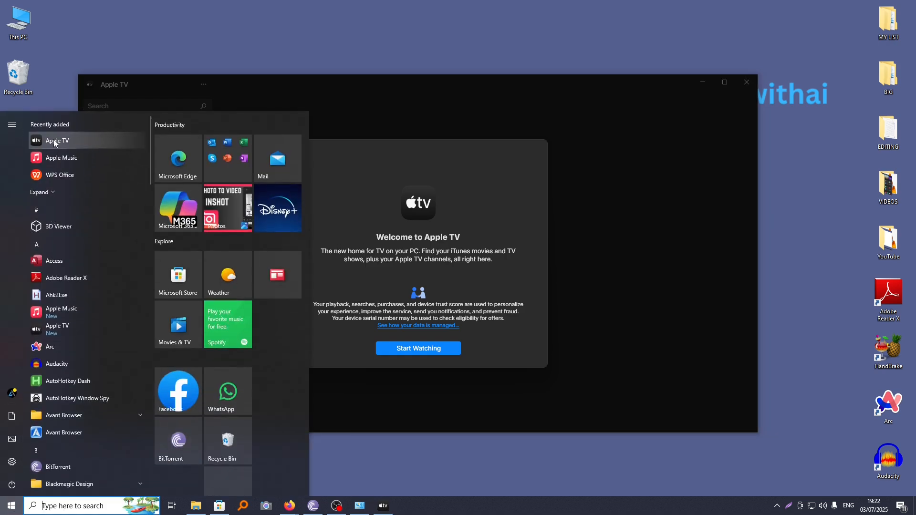
mouse_move(68, 127)
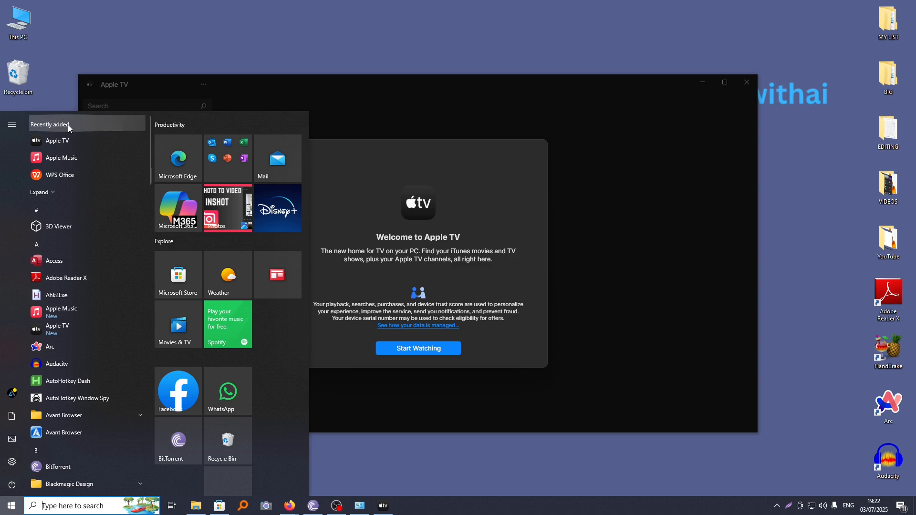
mouse_move(59, 140)
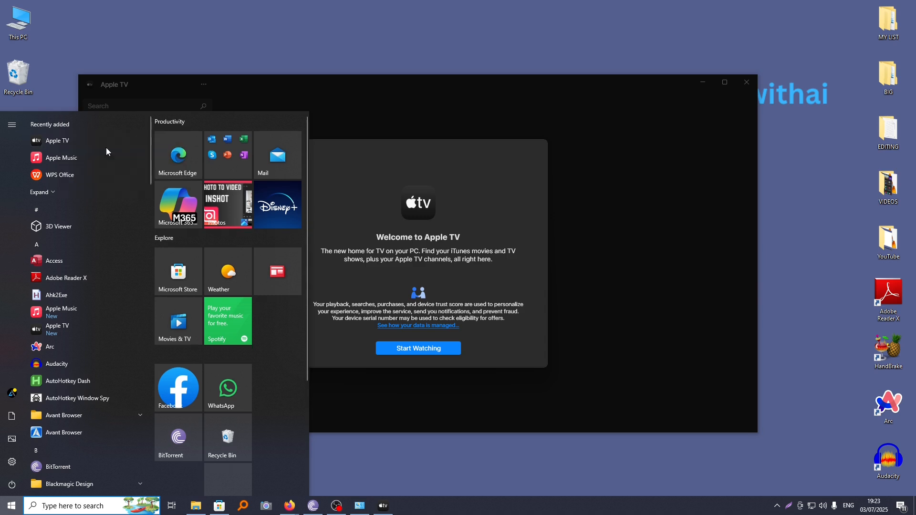
scroll(down, 3)
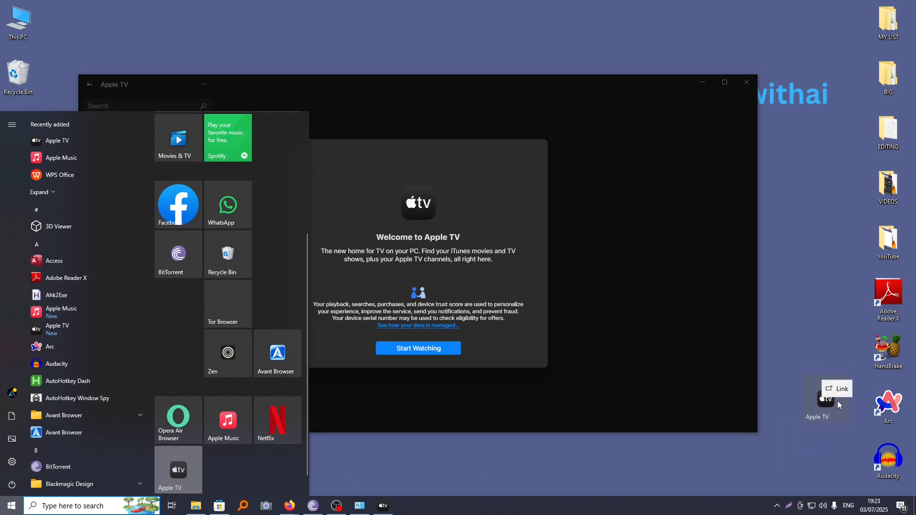
mouse_move(844, 424)
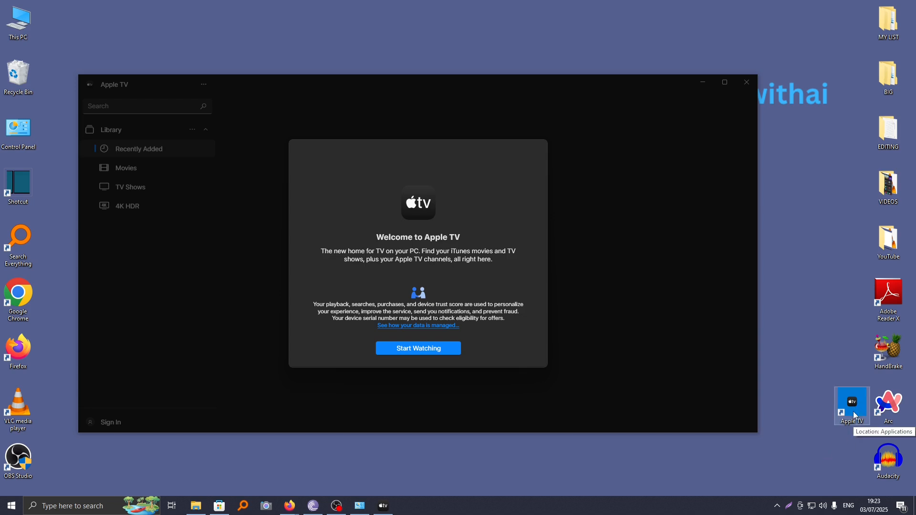
mouse_move(505, 430)
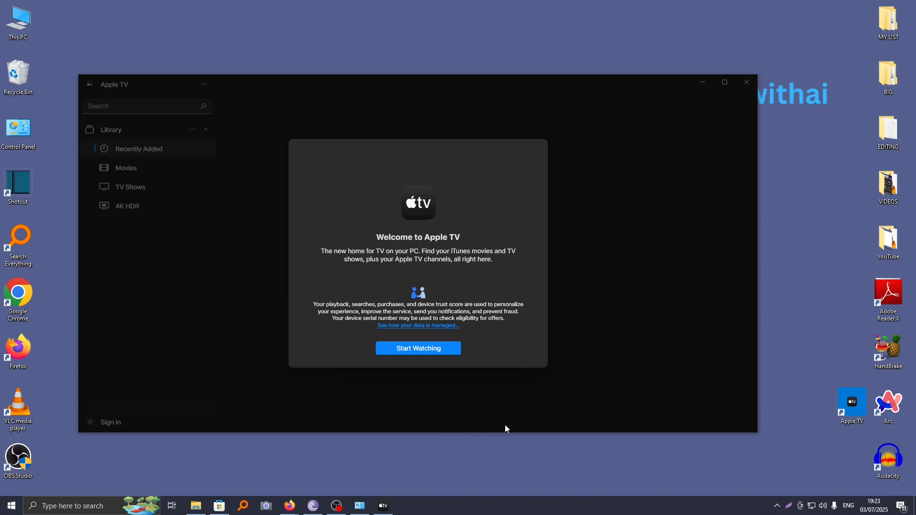
mouse_move(701, 328)
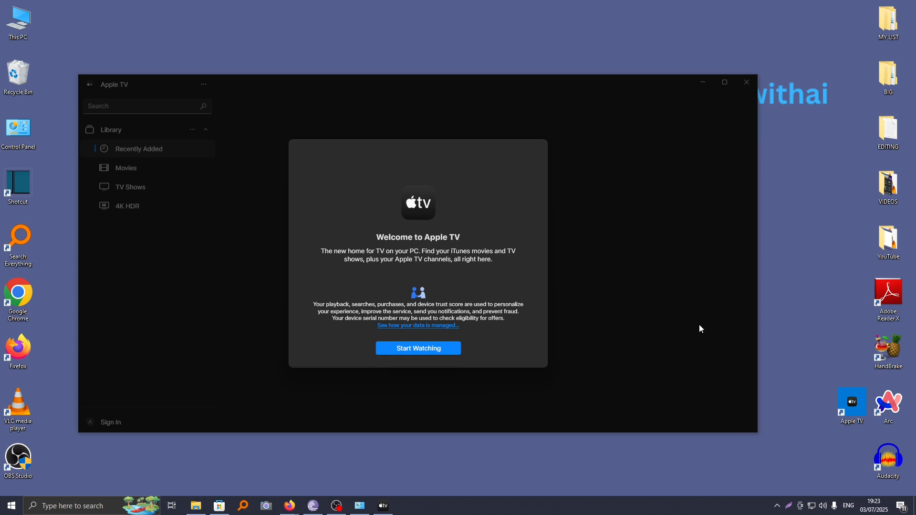